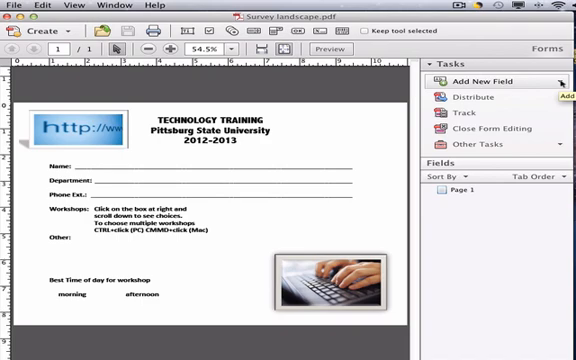
- Add a new text field beside the Name: label on the training form
click(480, 84)
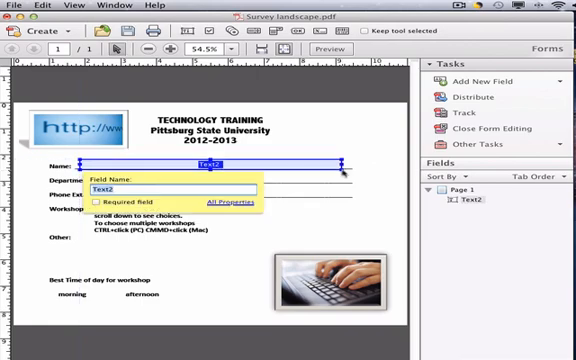
mouse_move(168, 204)
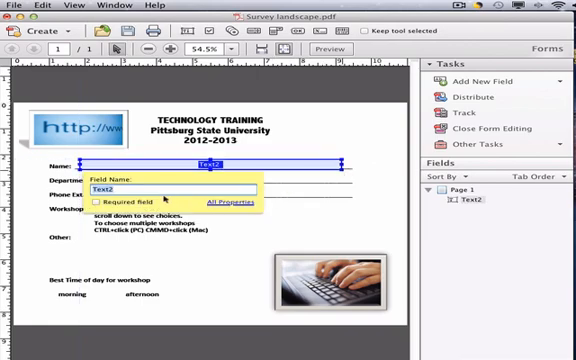
- Name the new field 'Name' and bring up its full Text Field Properties
text(Name)
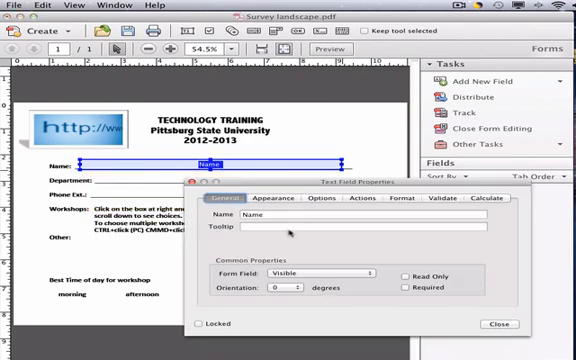
- Give the Name field the tooltip 'Name', no border color, and close its properties
text(Name)
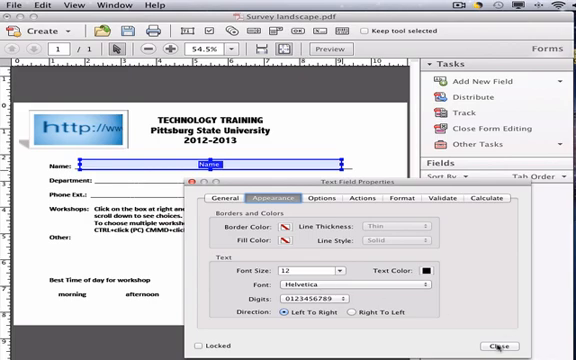
click(524, 344)
text(Department)
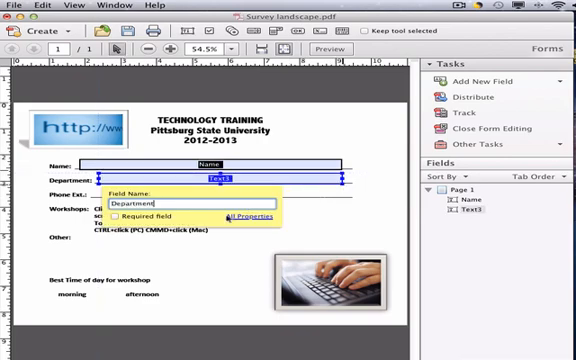
- Give the Department field the tooltip 'Department' in its full properties
click(248, 216)
text(D)
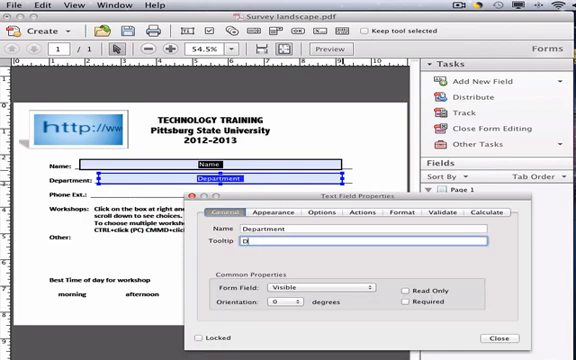
text(epartment)
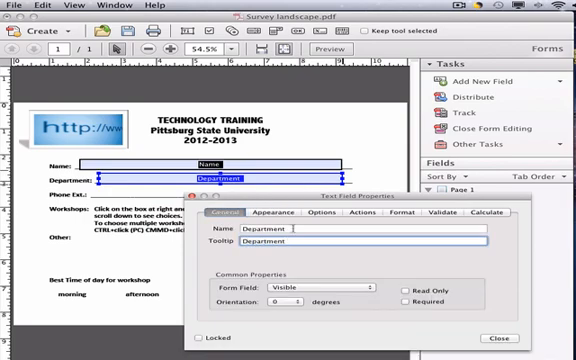